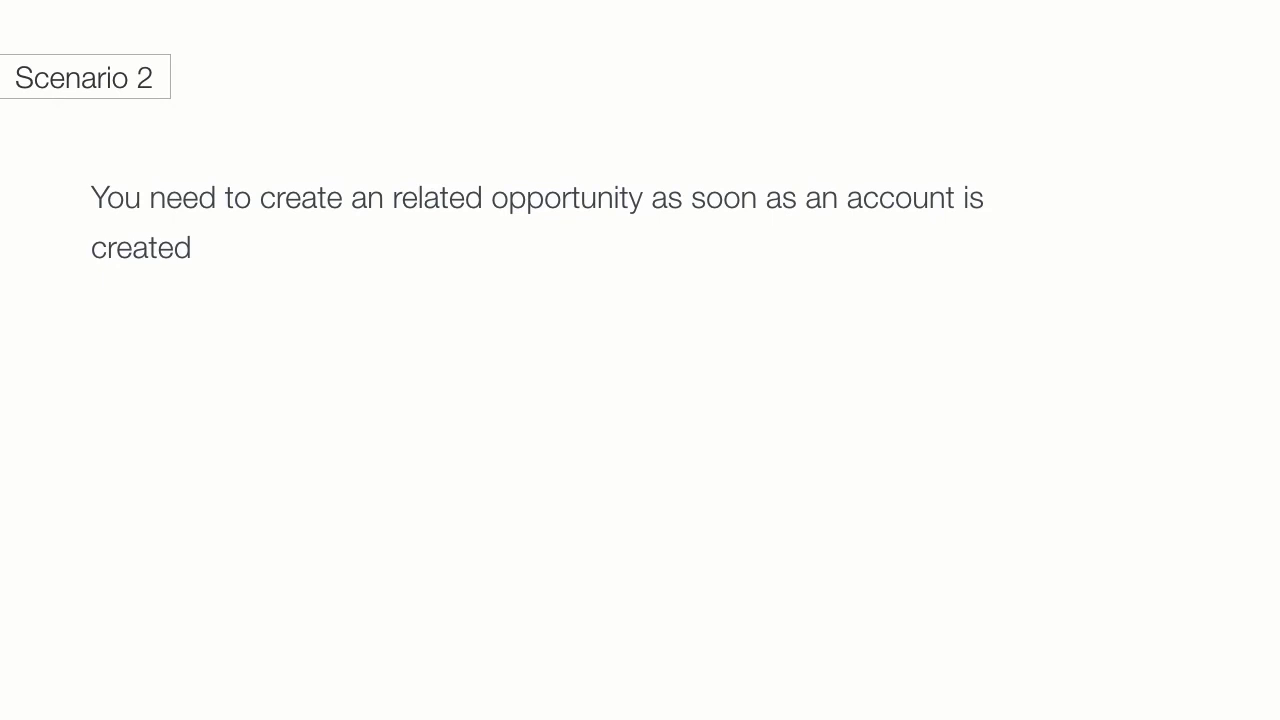
{"action": "type", "text": "after"}
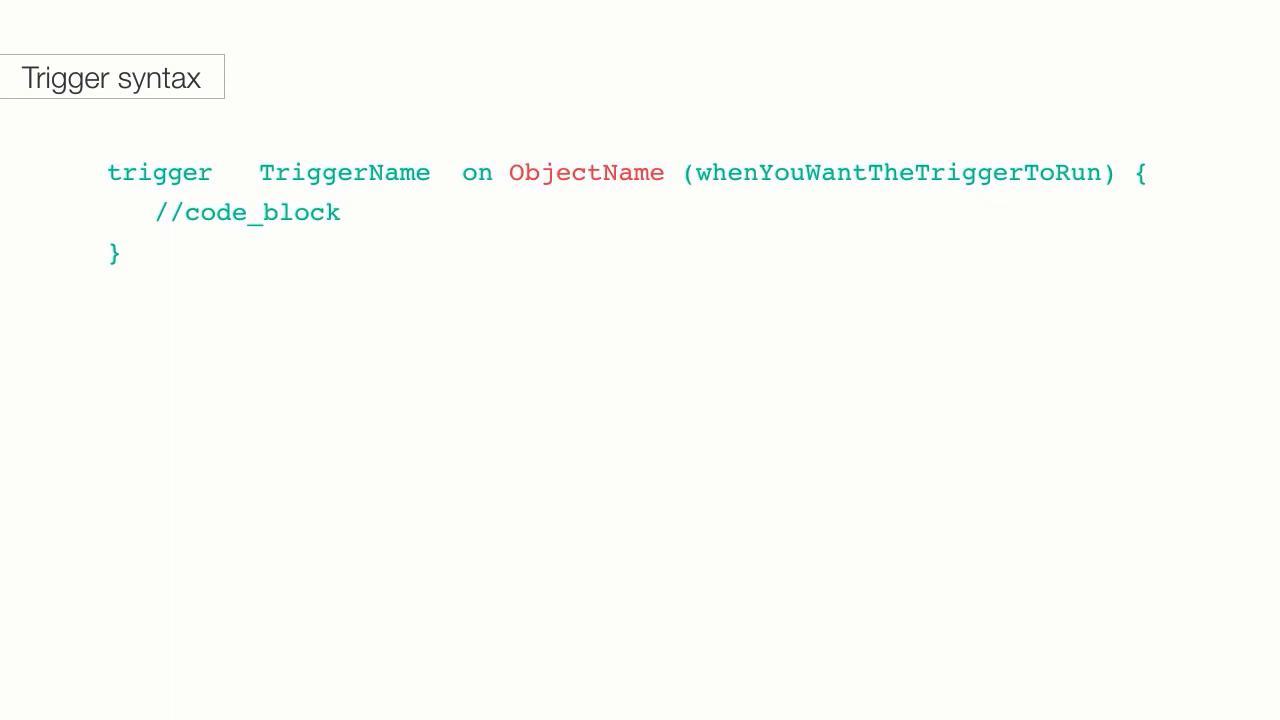
{"action": "type", "text": "Account"}
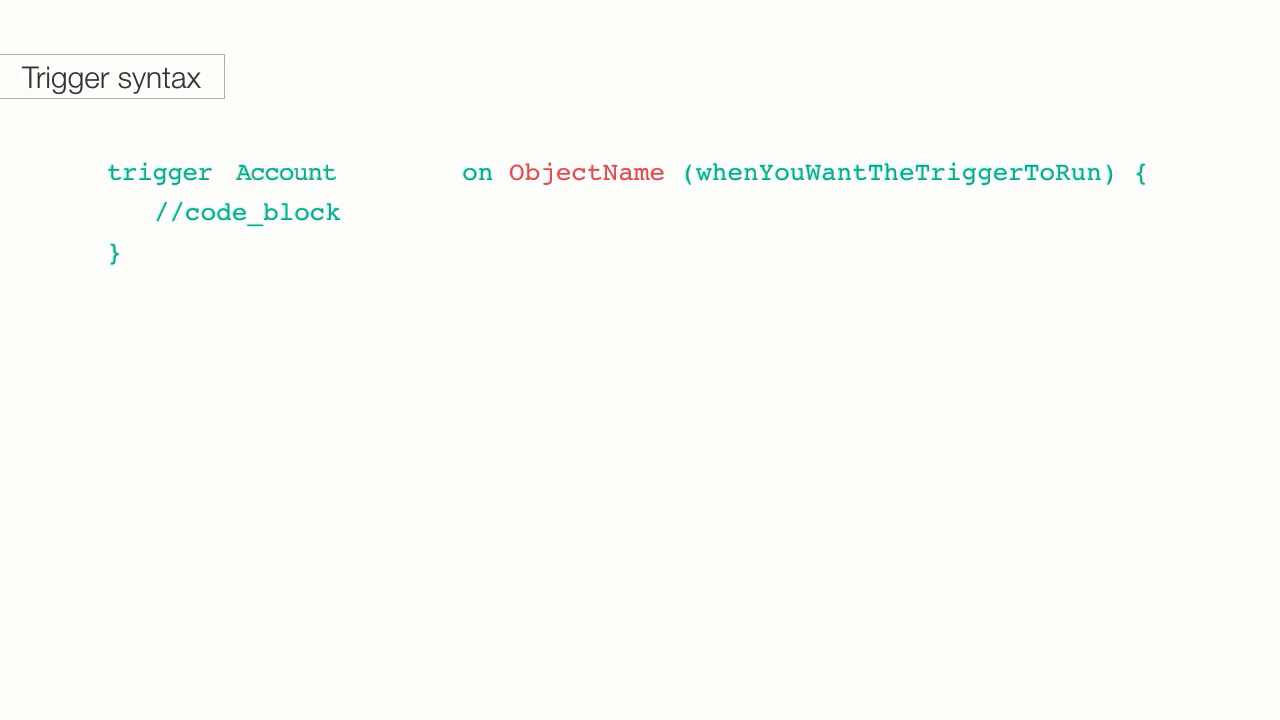